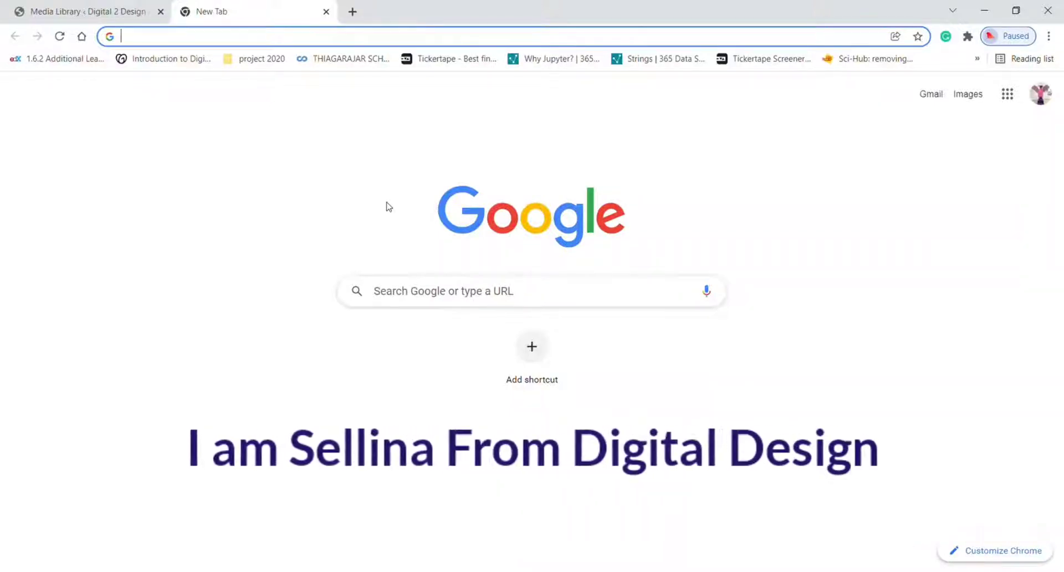
Switch to the Media Library tab and scroll down the page toward the Plugins menu
{"action": "left_click", "coordinate": [81, 11]}
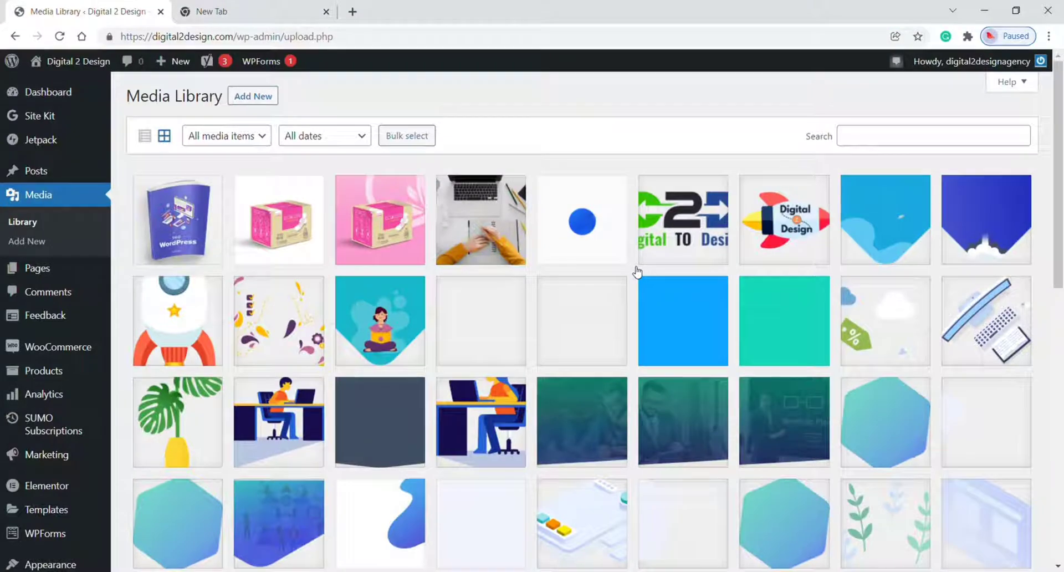
{"action": "scroll", "scroll_direction": "down", "scroll_amount": 3}
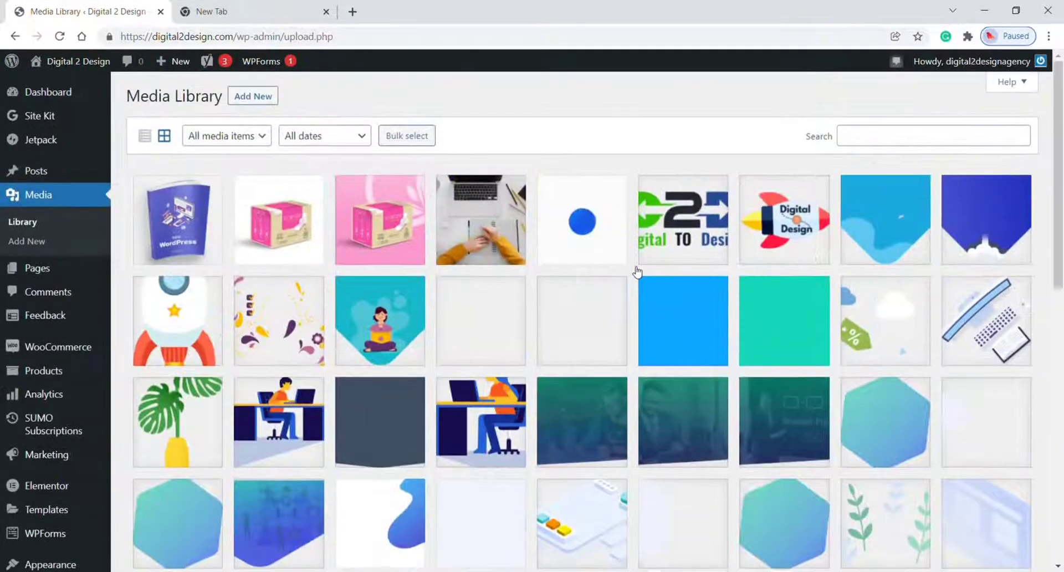
{"action": "mouse_move", "coordinate": [480, 244]}
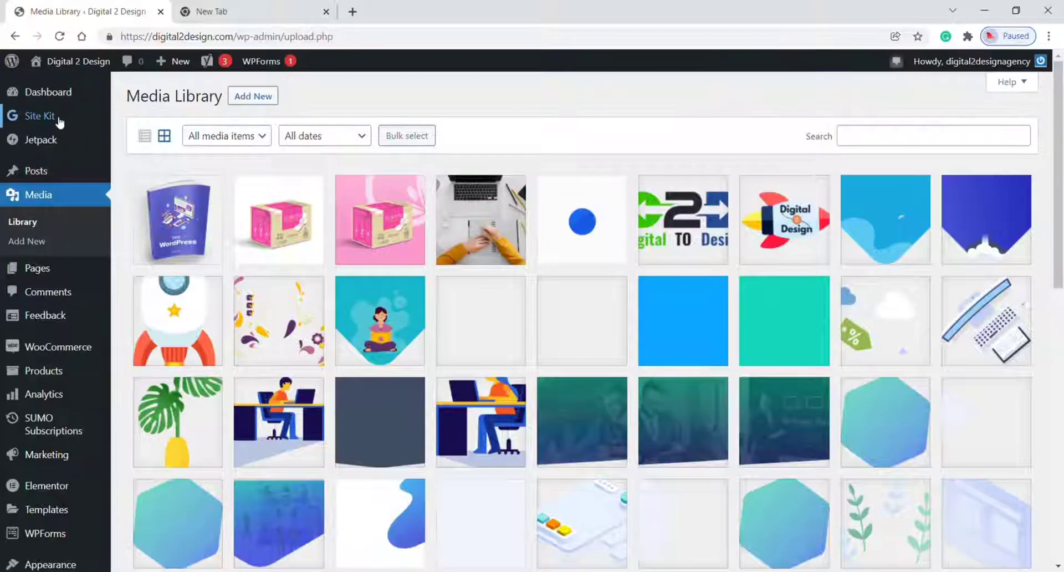
{"action": "scroll", "scroll_direction": "down", "scroll_amount": 3}
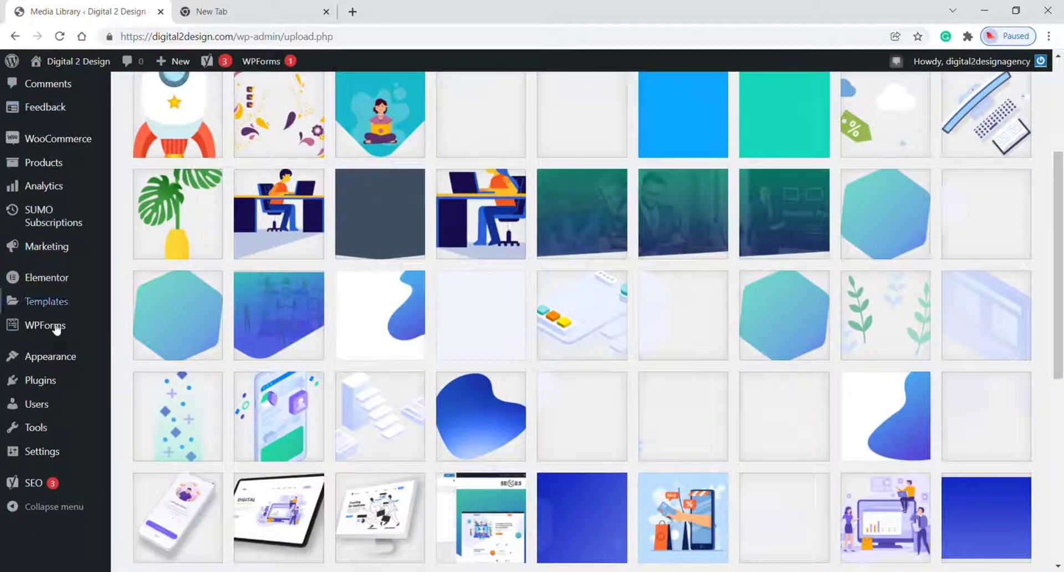
Search Add New Plugins for 'media cleaner', then install and activate Media Cleaner
{"action": "left_click", "coordinate": [39, 381]}
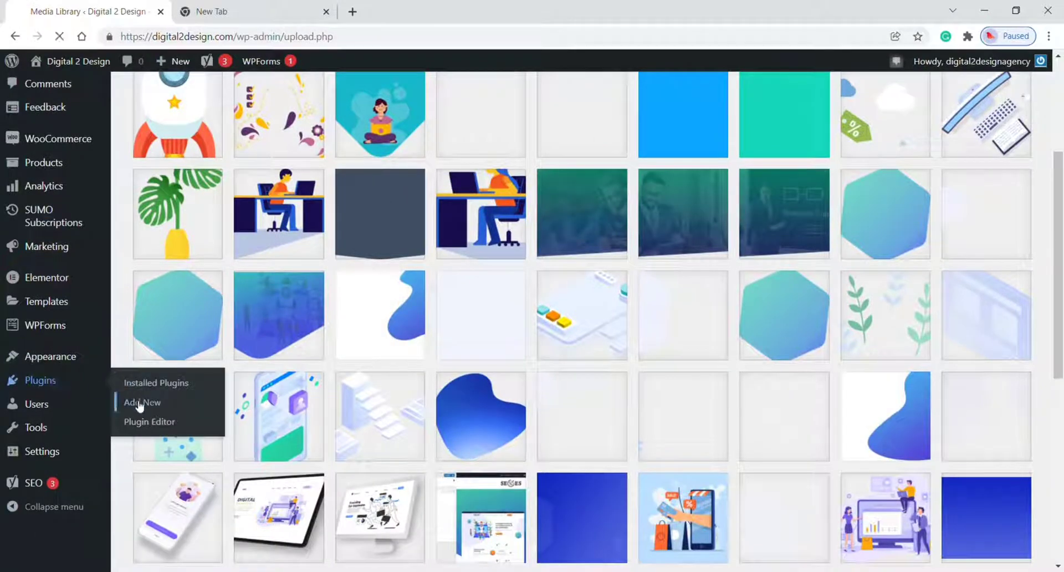
{"action": "left_click", "coordinate": [142, 403]}
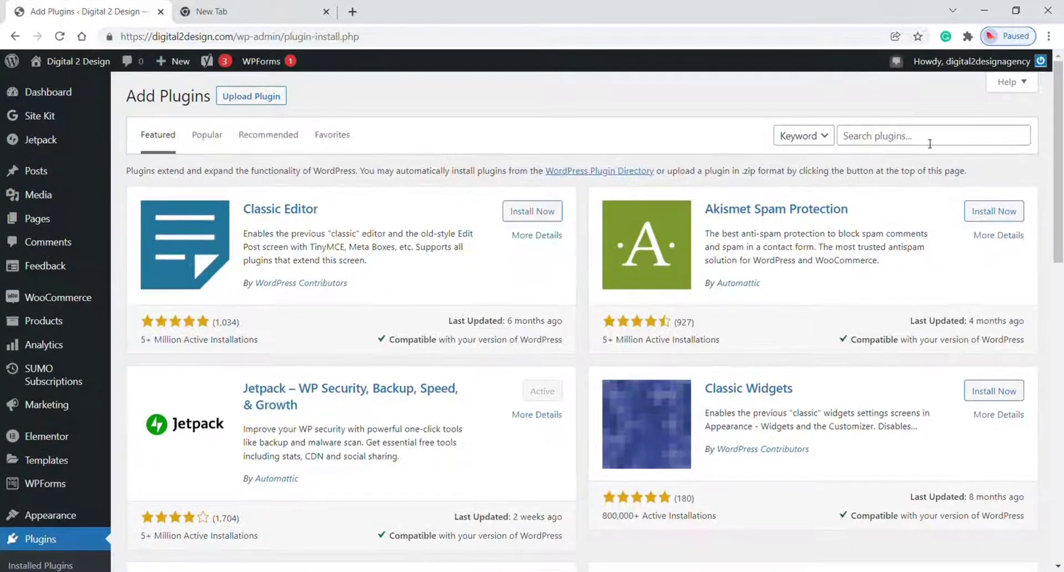
{"action": "type", "text": "med"}
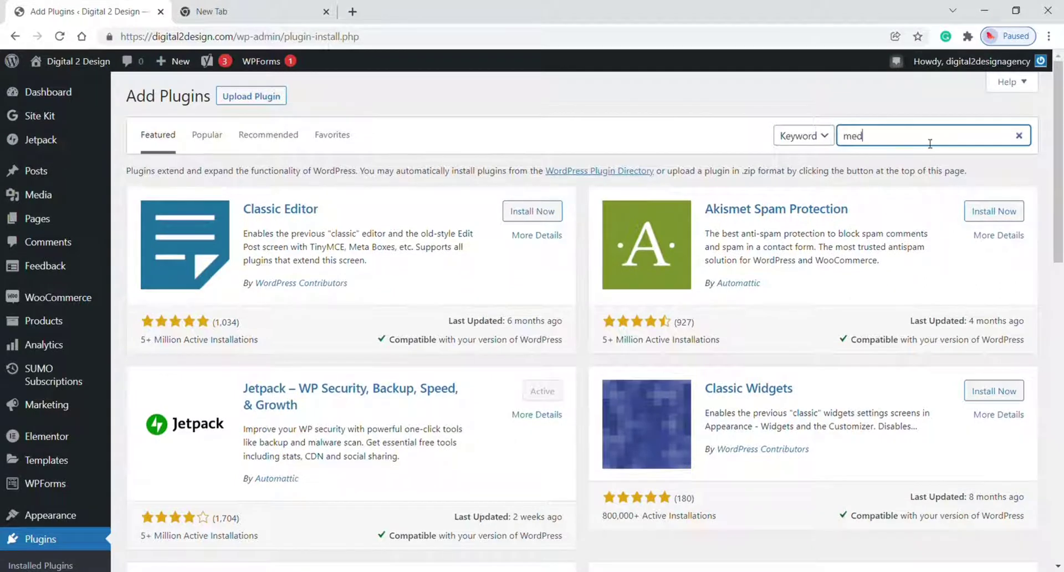
{"action": "type", "text": "media cleaner"}
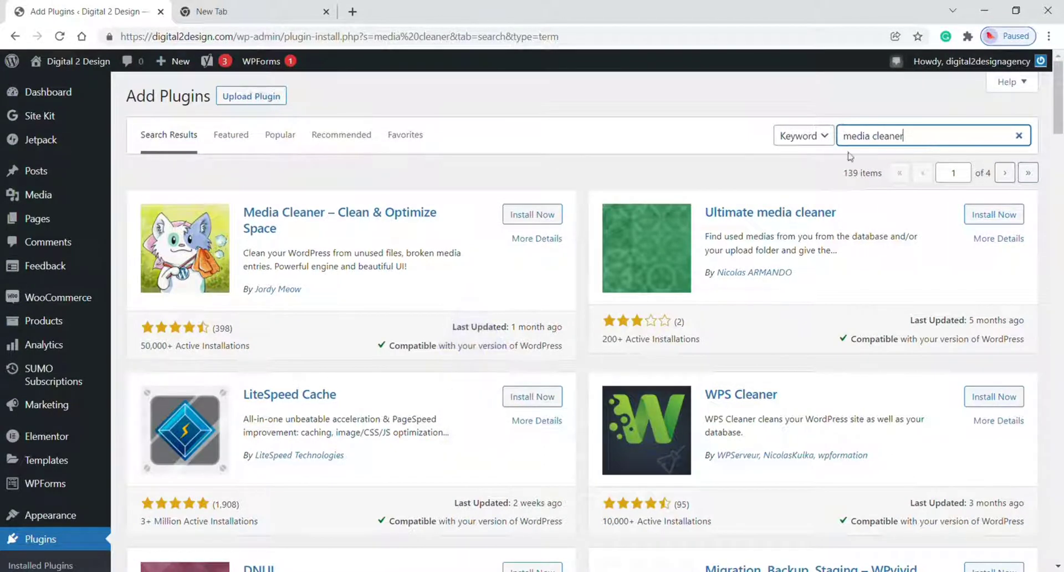
{"action": "left_click", "coordinate": [532, 214]}
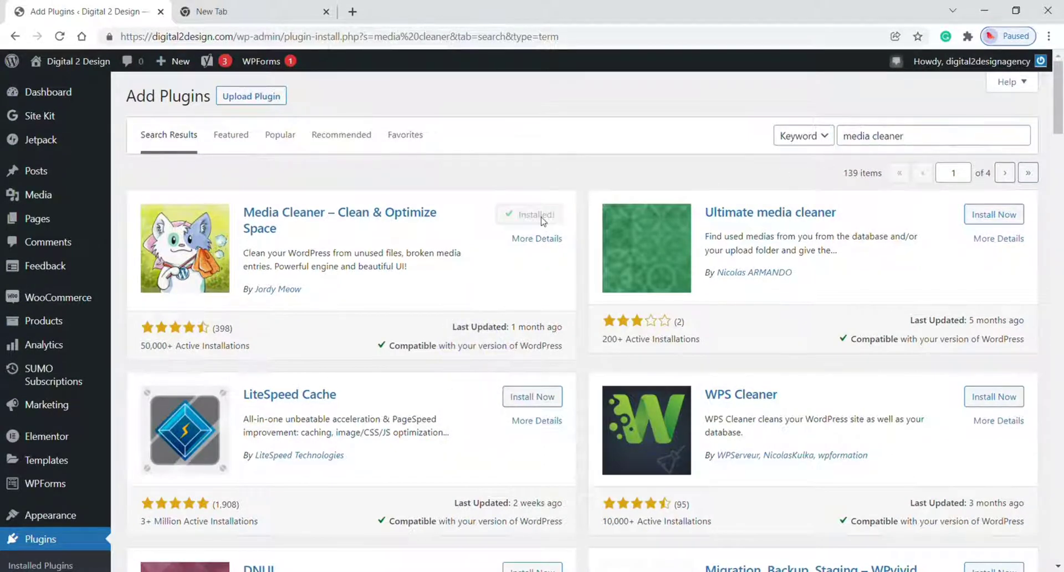
{"action": "left_click", "coordinate": [528, 215]}
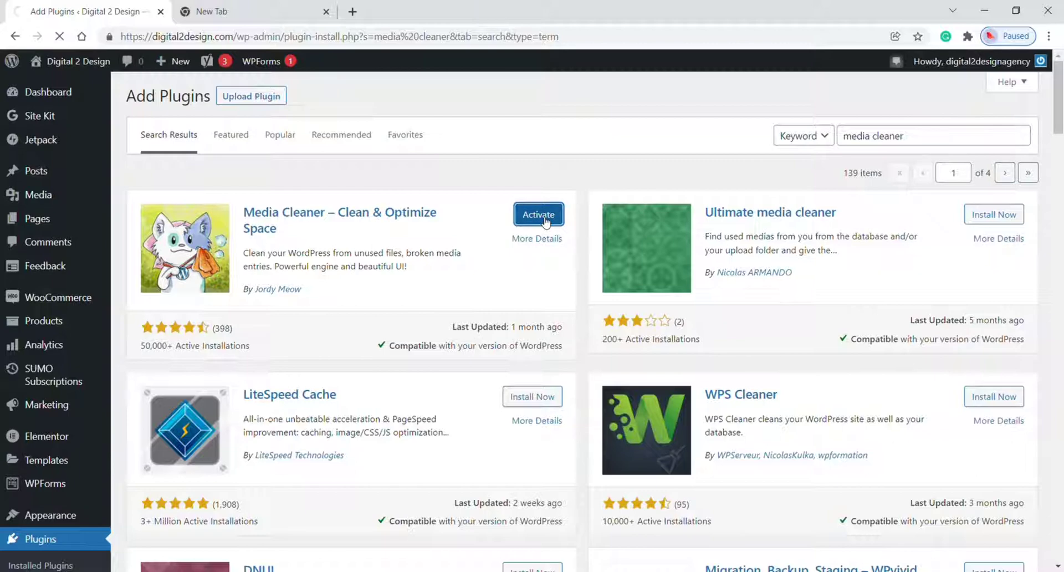
{"action": "left_click", "coordinate": [538, 214]}
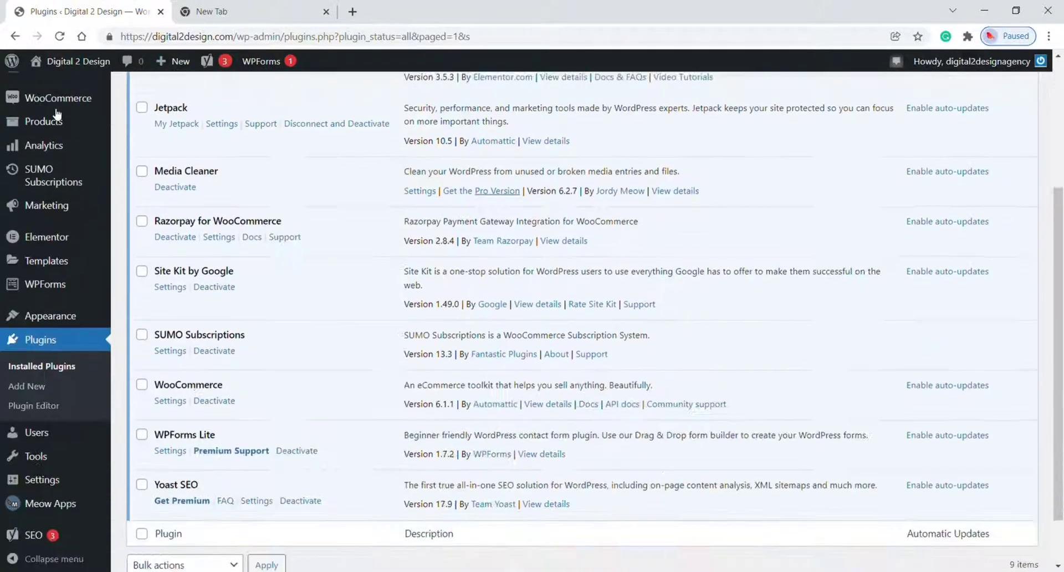
Enable the Images Only filter in the Media Cleaner settings
{"action": "scroll", "scroll_direction": "down", "scroll_amount": 3}
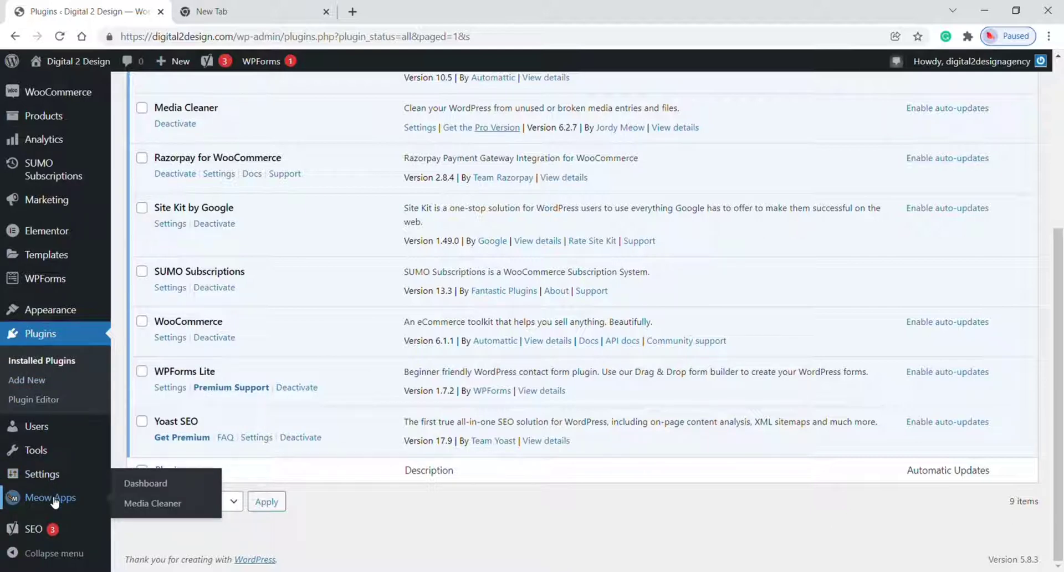
{"action": "mouse_move", "coordinate": [152, 503]}
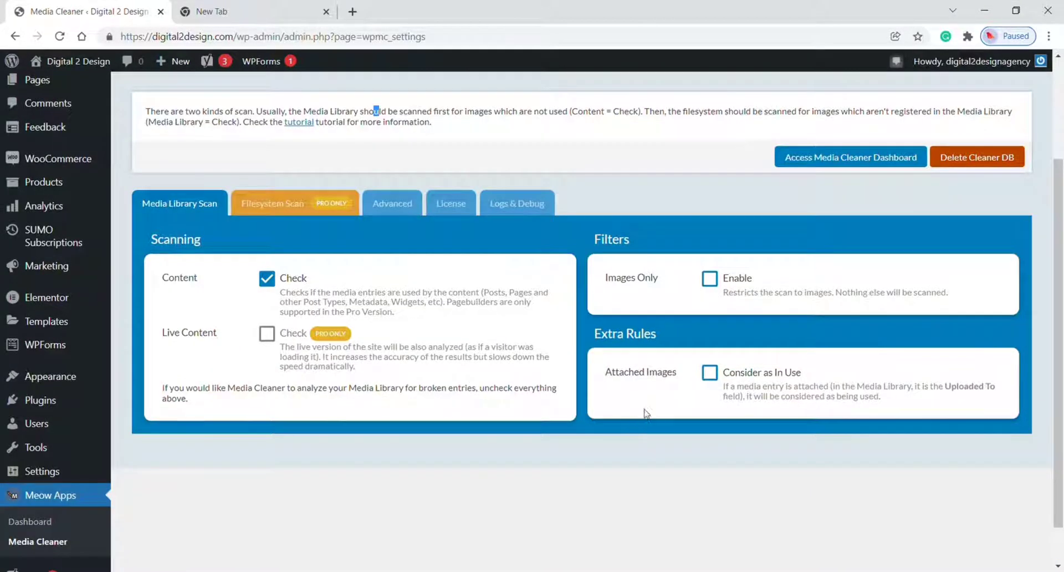
{"action": "left_click", "coordinate": [709, 278]}
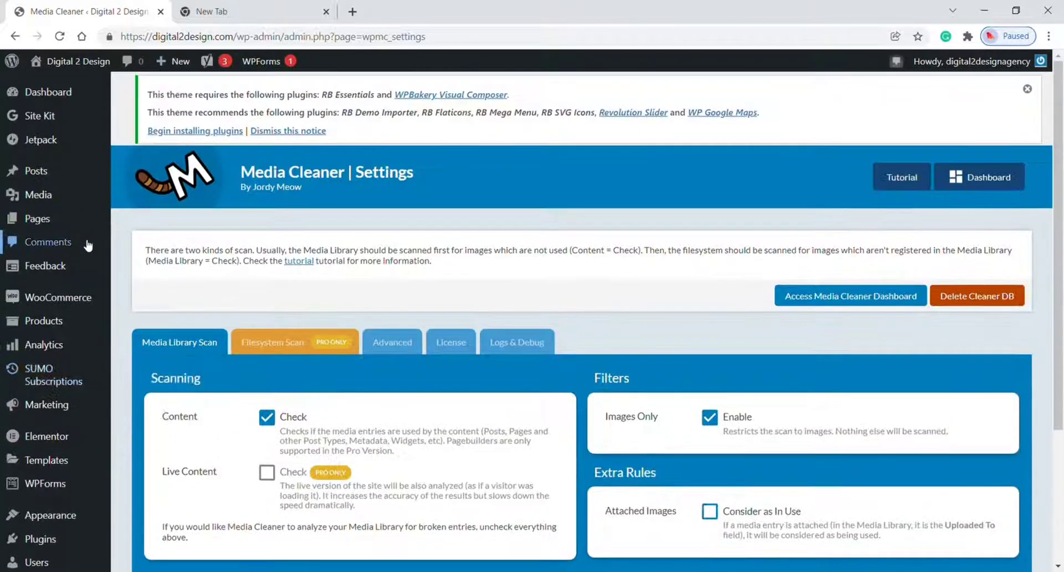
{"action": "mouse_move", "coordinate": [37, 194]}
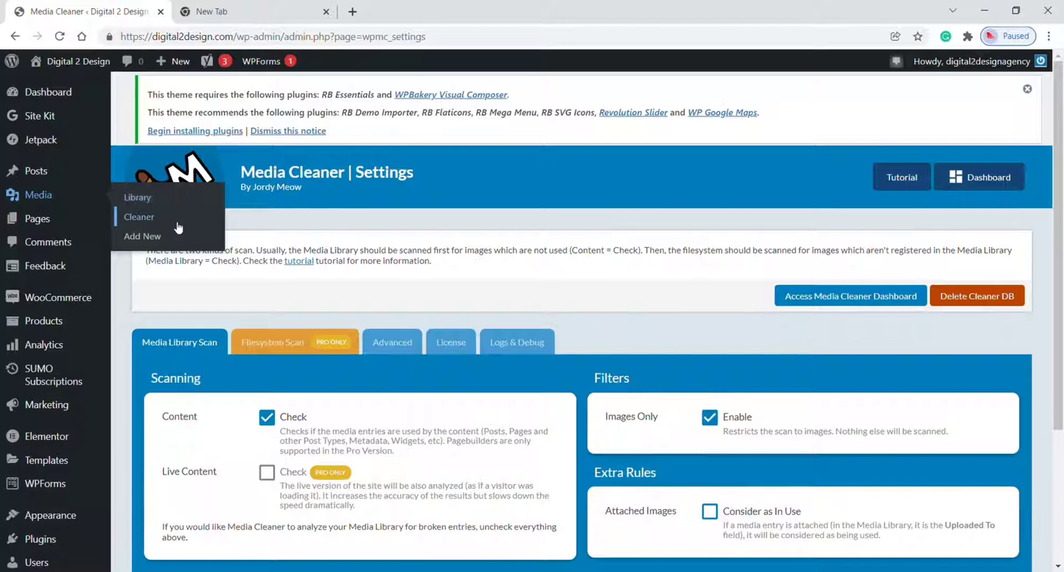
Open Media > Cleaner and scroll down to its empty Scan section
{"action": "left_click", "coordinate": [139, 217]}
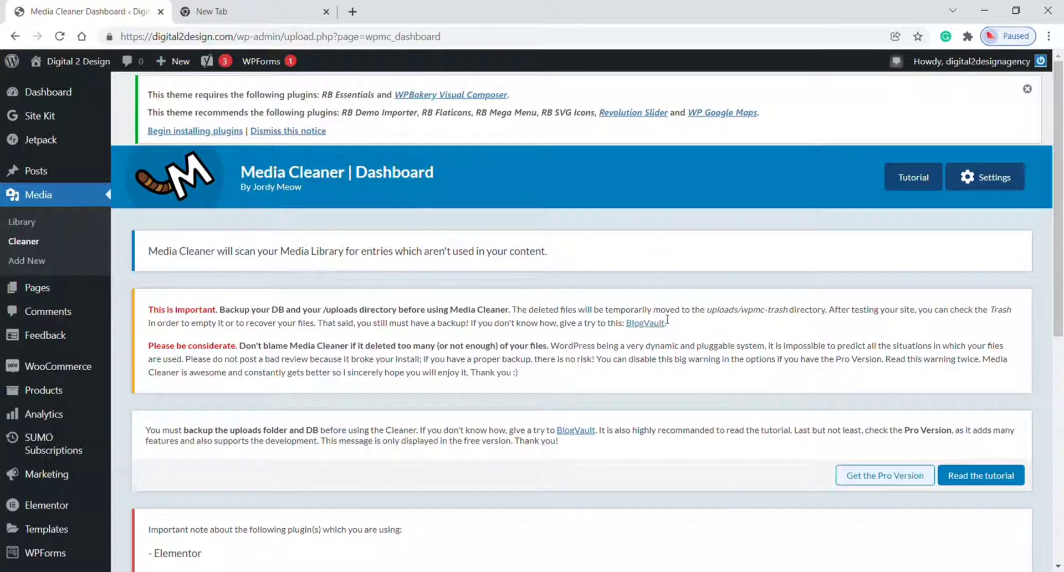
{"action": "scroll", "scroll_direction": "down", "scroll_amount": 3}
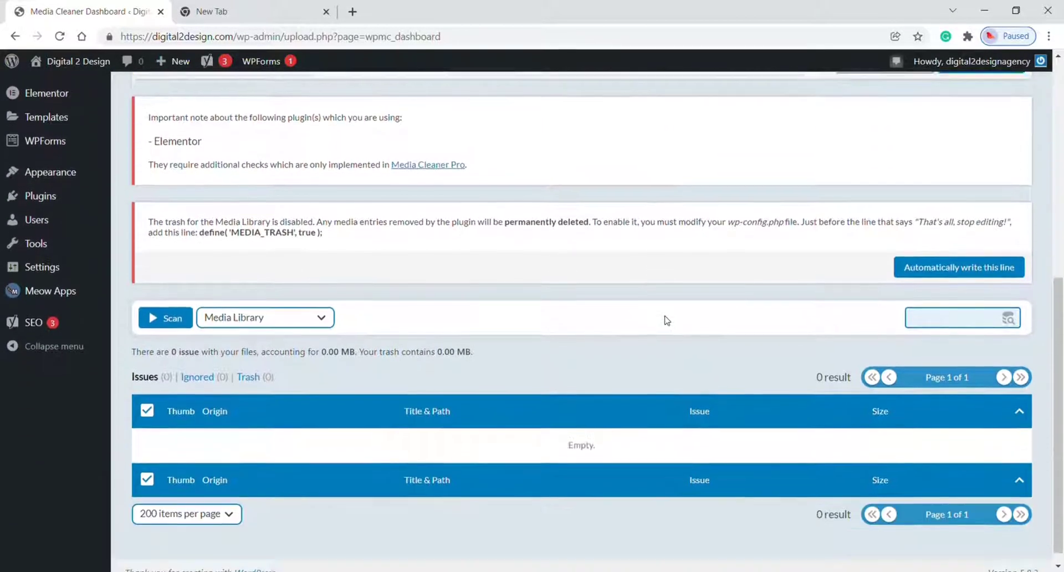
{"action": "scroll", "scroll_direction": "down", "scroll_amount": 3}
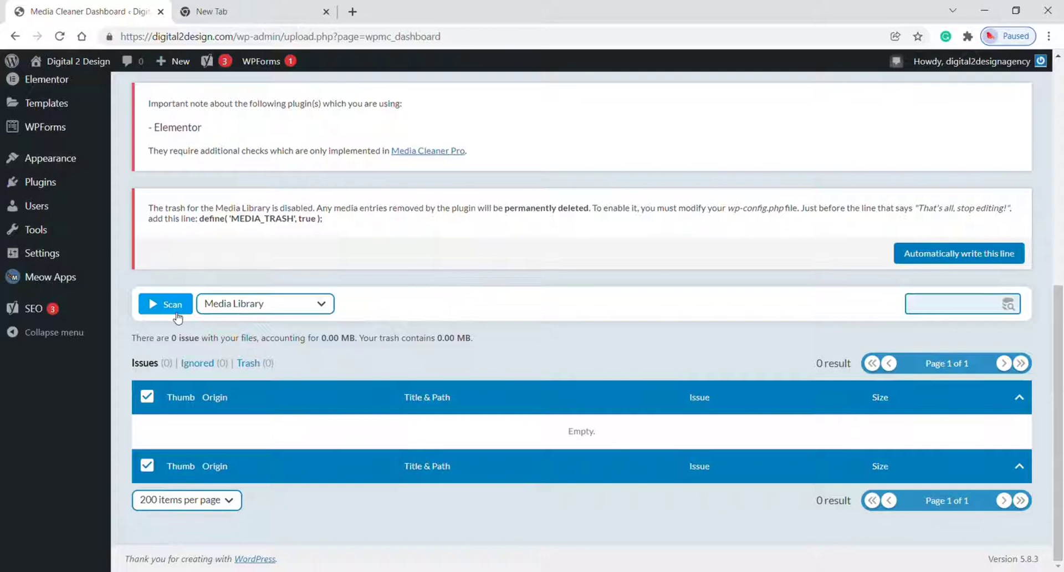
Scan the Media Library and review the 320 unused images found (95.14 MB)
{"action": "left_click", "coordinate": [165, 303]}
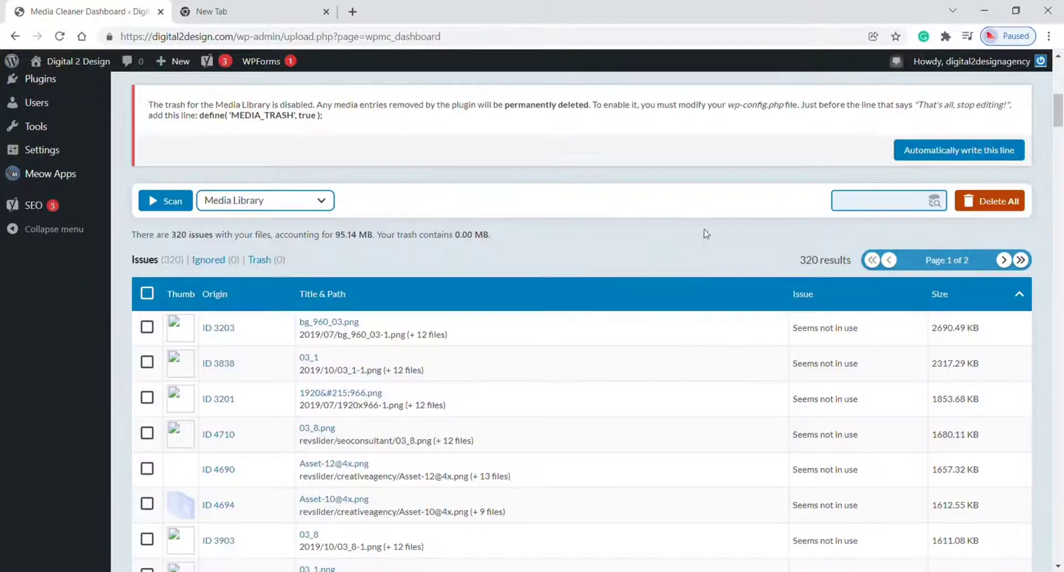
{"action": "scroll", "scroll_direction": "down", "scroll_amount": 3}
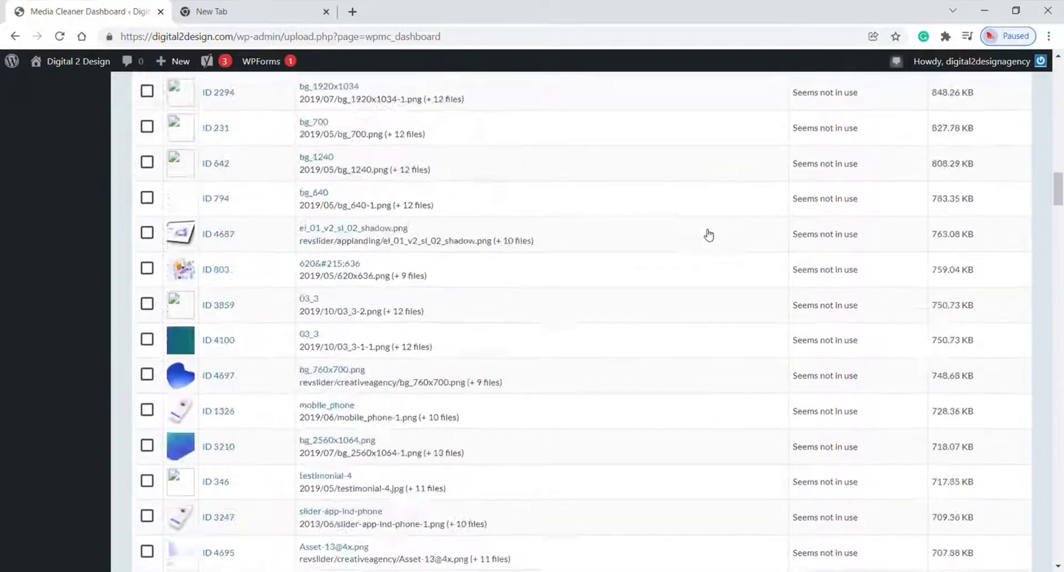
{"action": "scroll", "scroll_direction": "down", "scroll_amount": 3}
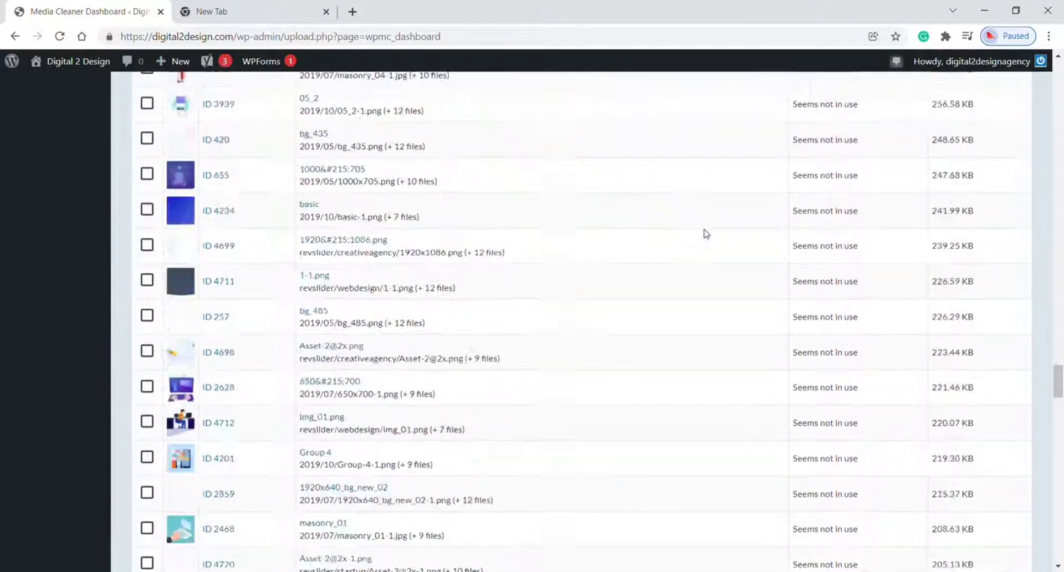
{"action": "scroll", "scroll_direction": "down", "scroll_amount": 3}
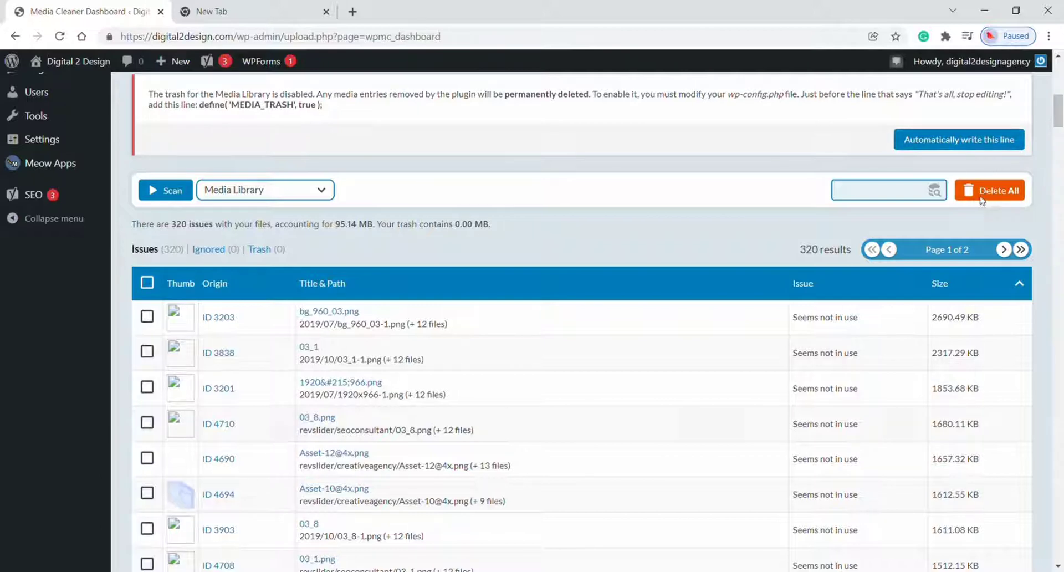
Delete all 320 unused images so the issues list drops to 0.00 MB
{"action": "left_click", "coordinate": [992, 191]}
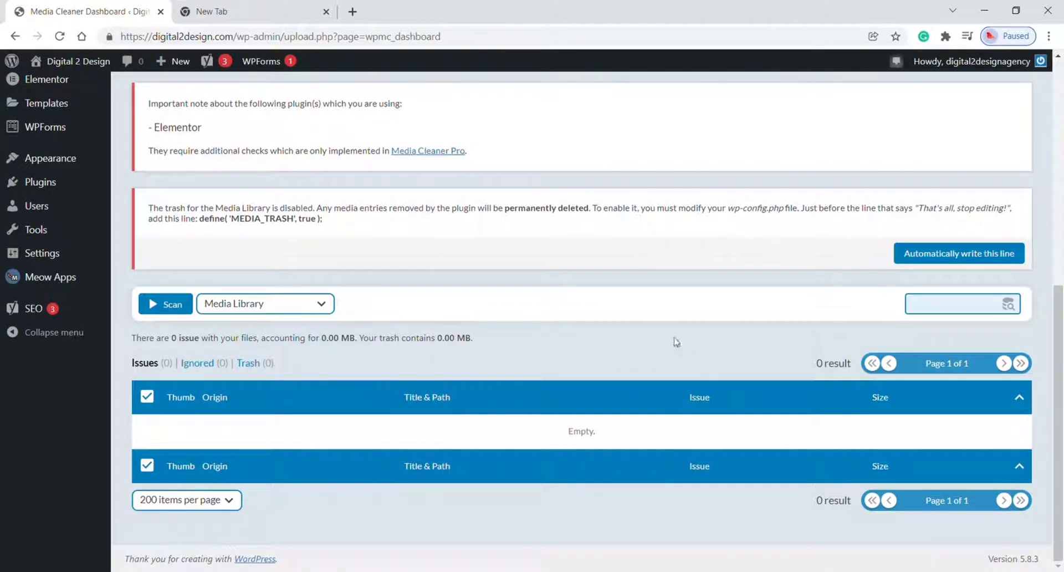
{"action": "mouse_move", "coordinate": [683, 348]}
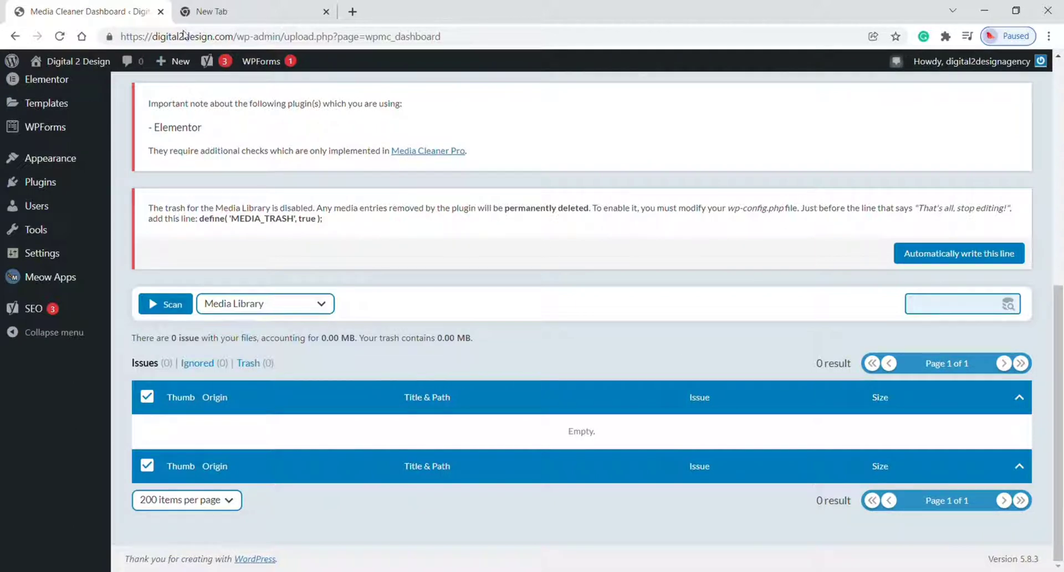
{"action": "mouse_move", "coordinate": [682, 348]}
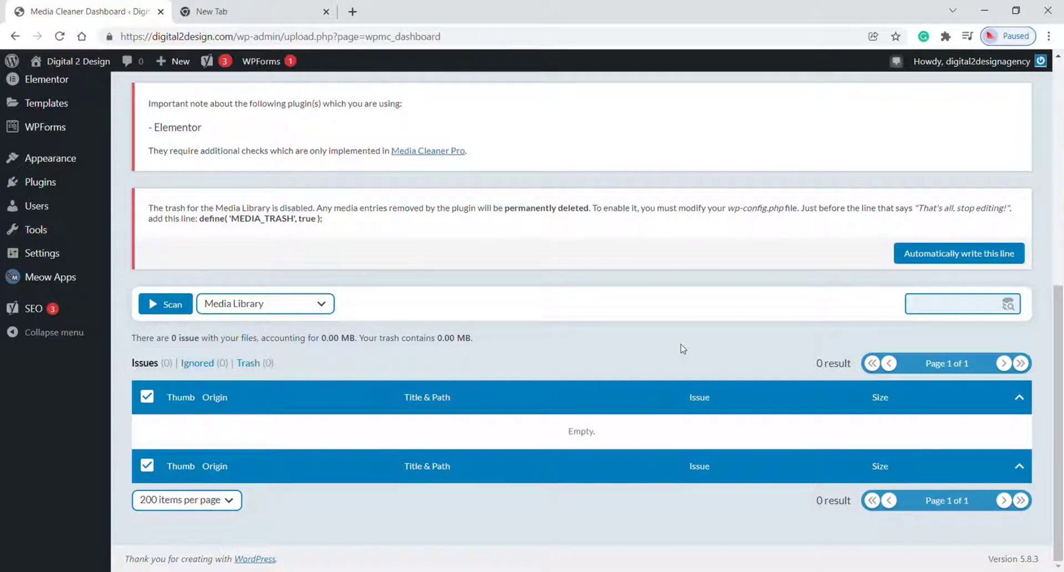